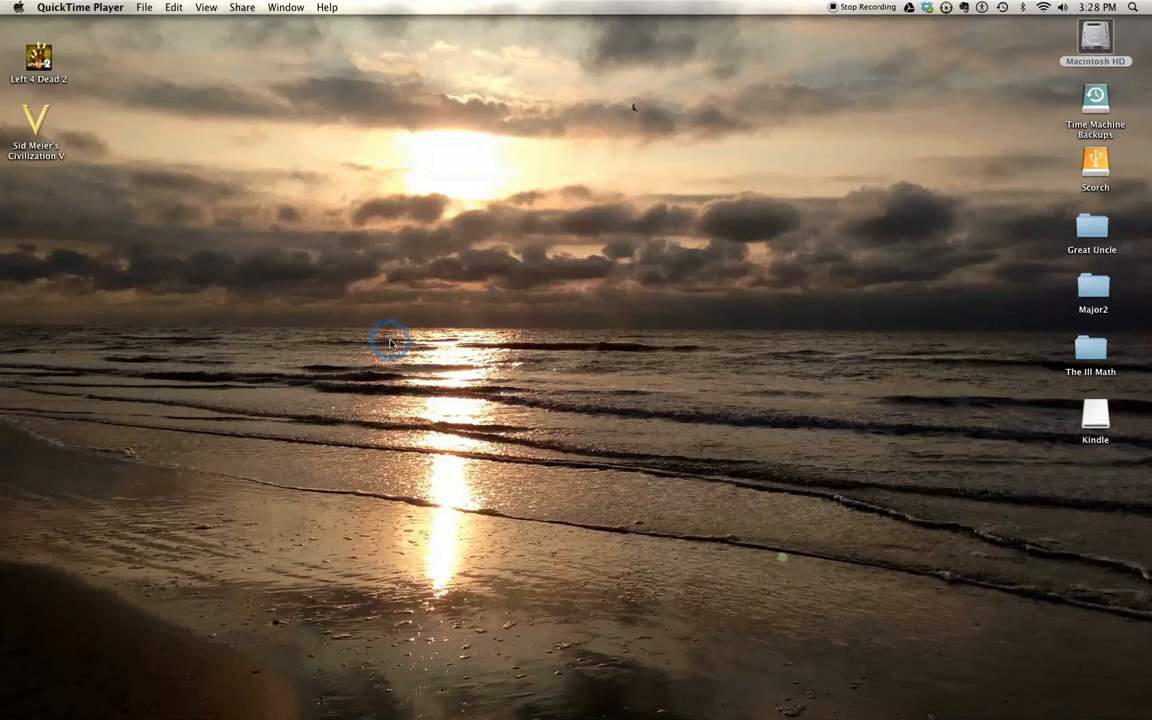
{"action": "mouse_move", "coordinate": [592, 240]}
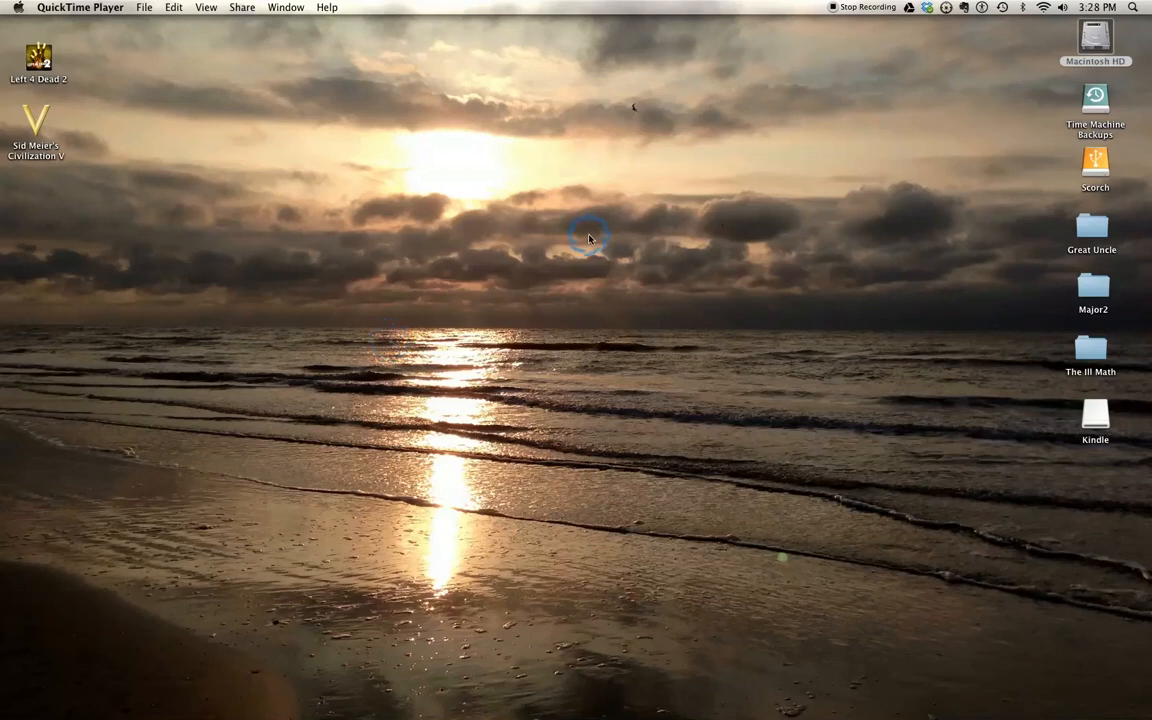
{"action": "mouse_move", "coordinate": [610, 320]}
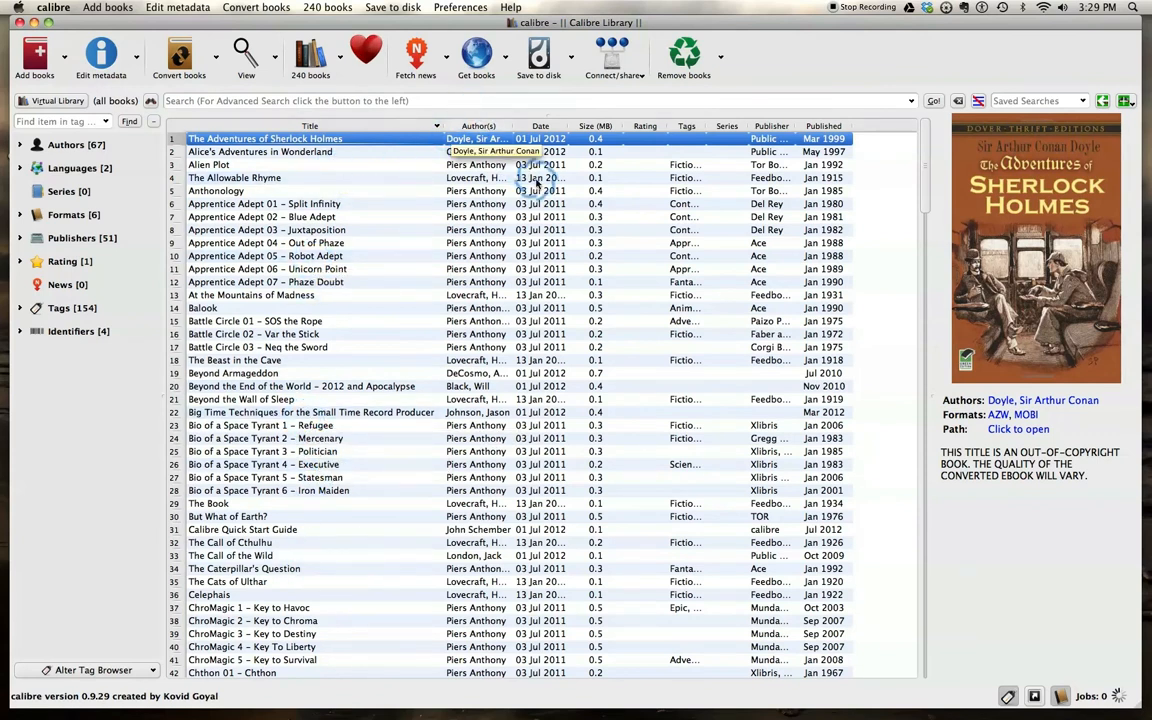
- Select Heart of Darkness by Joseph Conrad in the library list to show its details
{"action": "scroll", "scroll_direction": "down", "scroll_amount": 3}
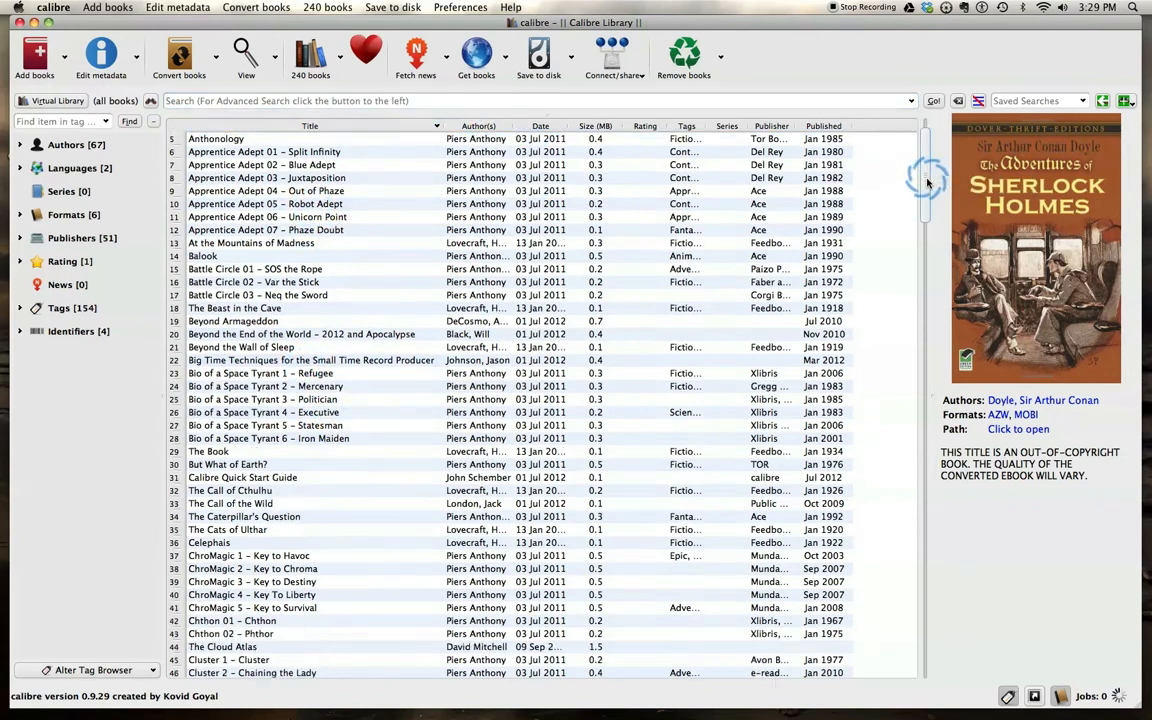
{"action": "scroll", "scroll_direction": "down", "scroll_amount": 3}
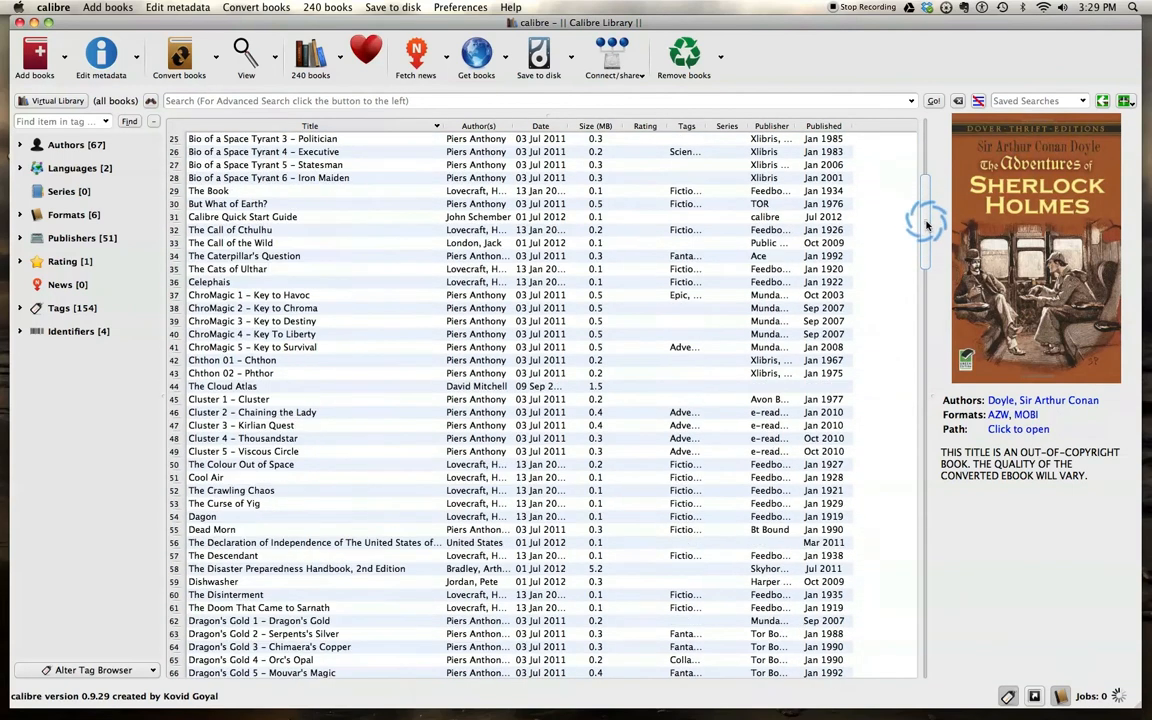
{"action": "scroll", "scroll_direction": "down", "scroll_amount": 3}
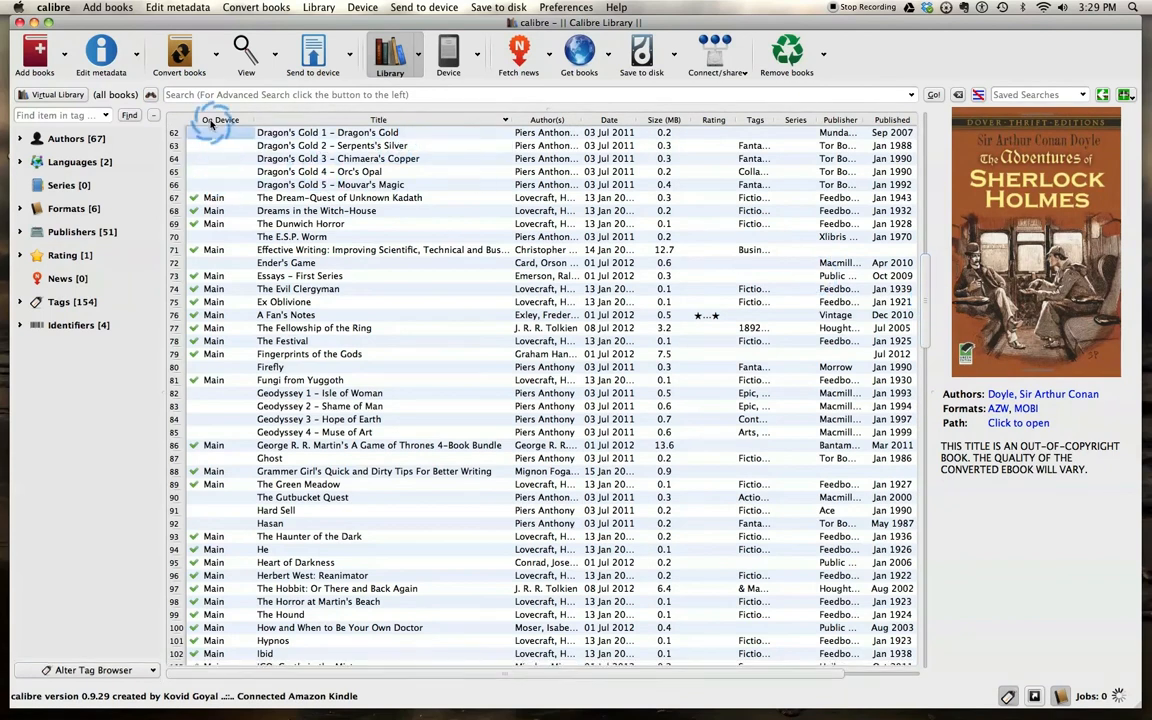
{"action": "mouse_move", "coordinate": [224, 288]}
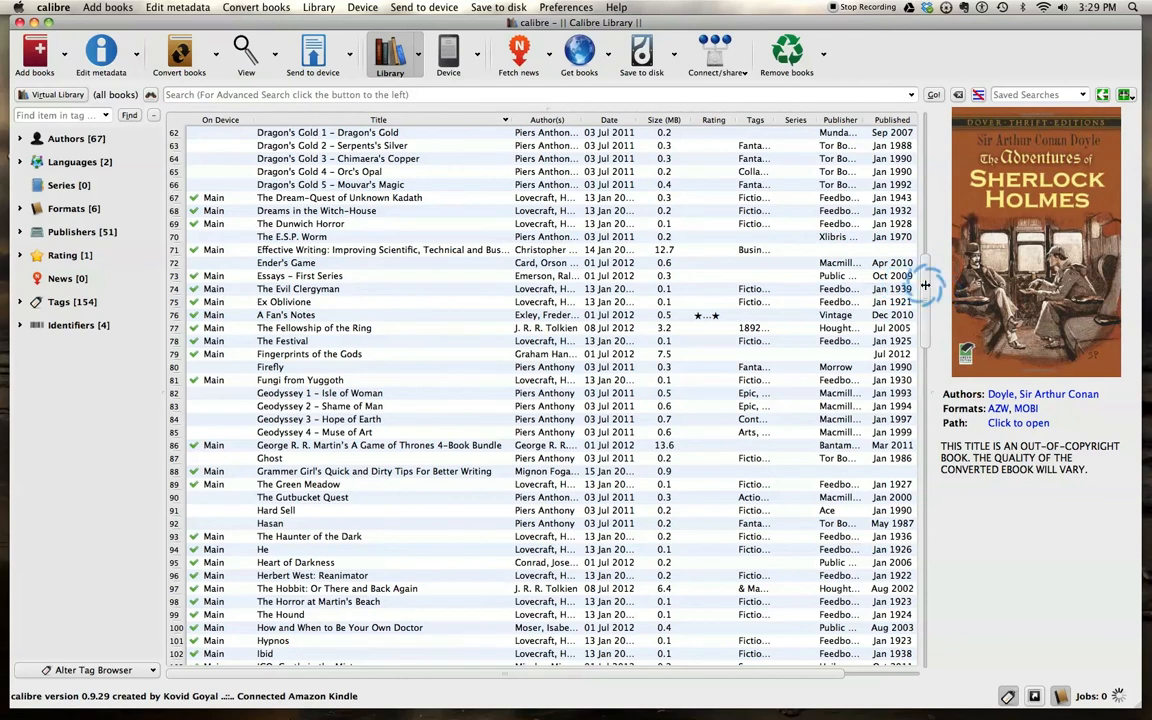
{"action": "scroll", "scroll_direction": "down", "scroll_amount": 3}
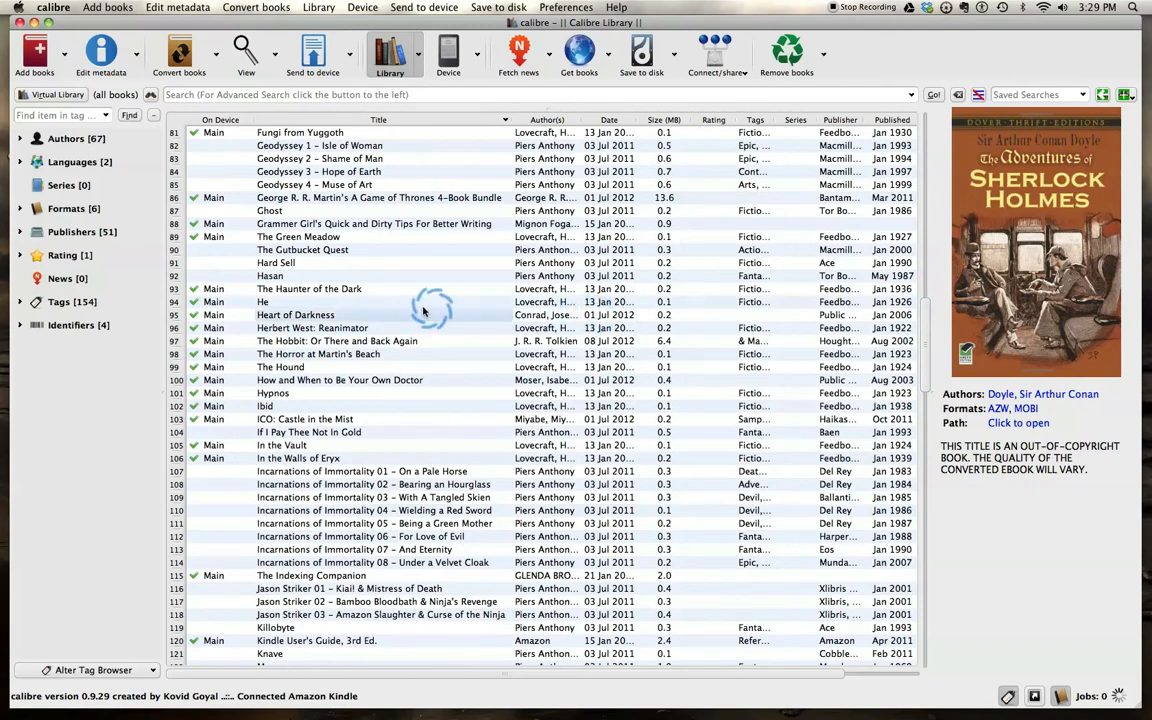
{"action": "left_click", "coordinate": [296, 314]}
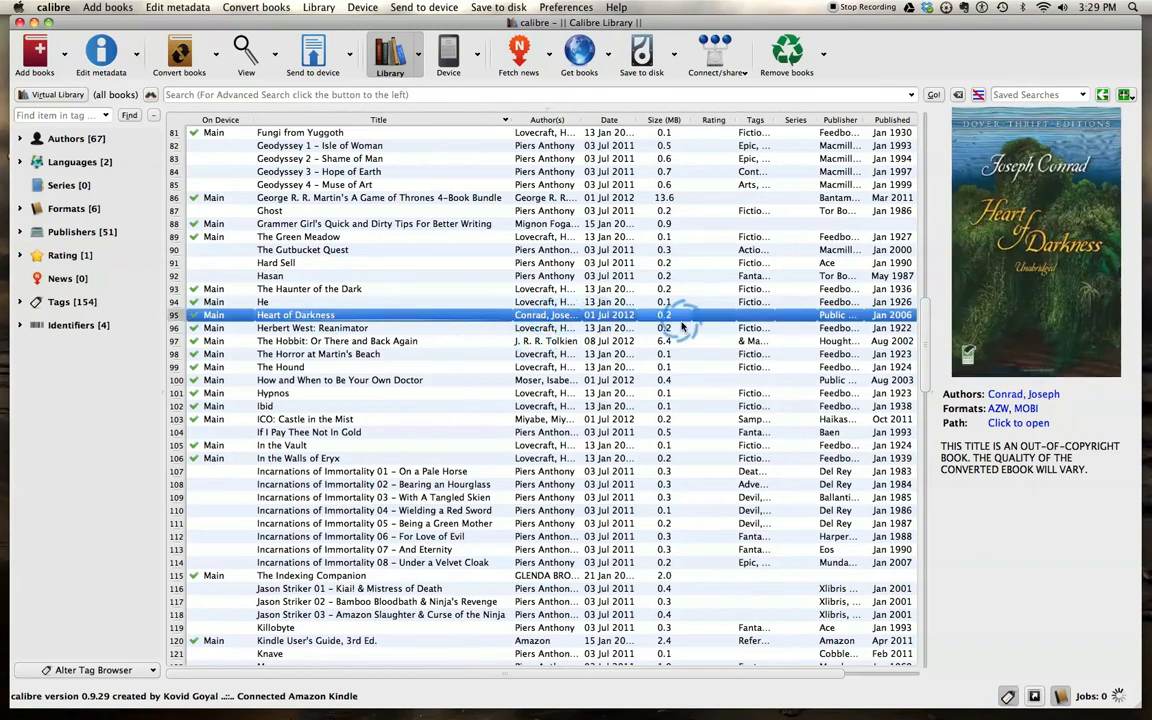
{"action": "mouse_move", "coordinate": [1044, 270]}
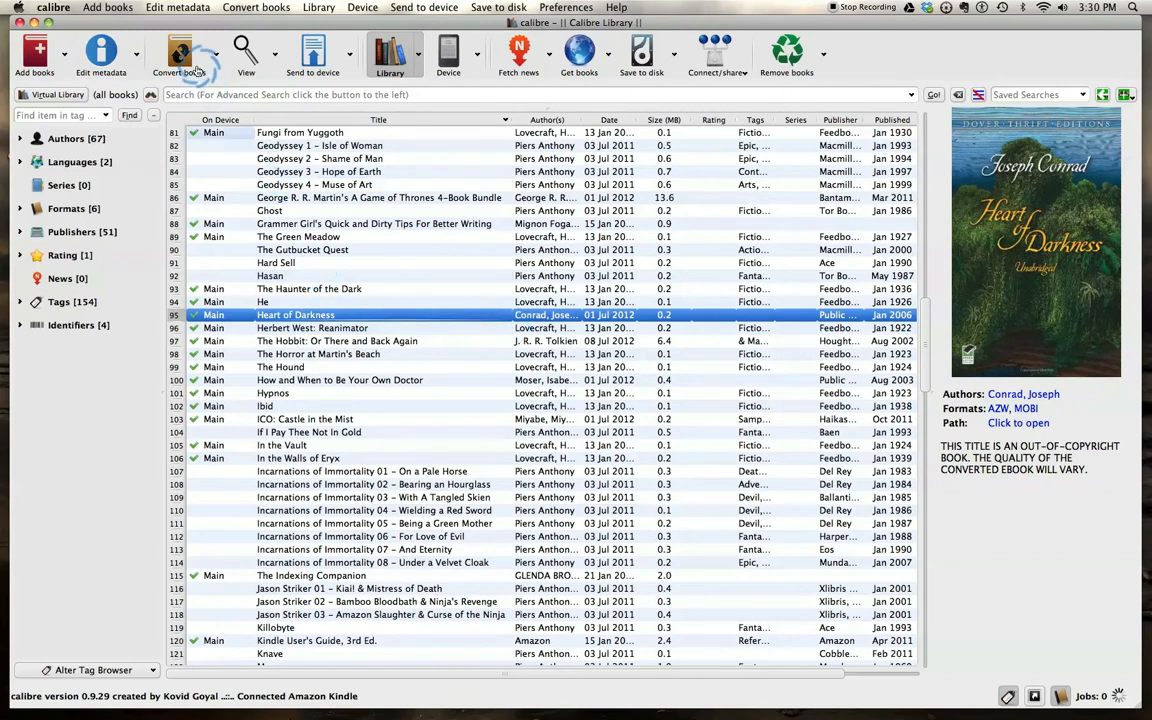
- Open the Convert dialog for Heart of Darkness via Convert books > Convert individually
{"action": "left_click", "coordinate": [180, 52]}
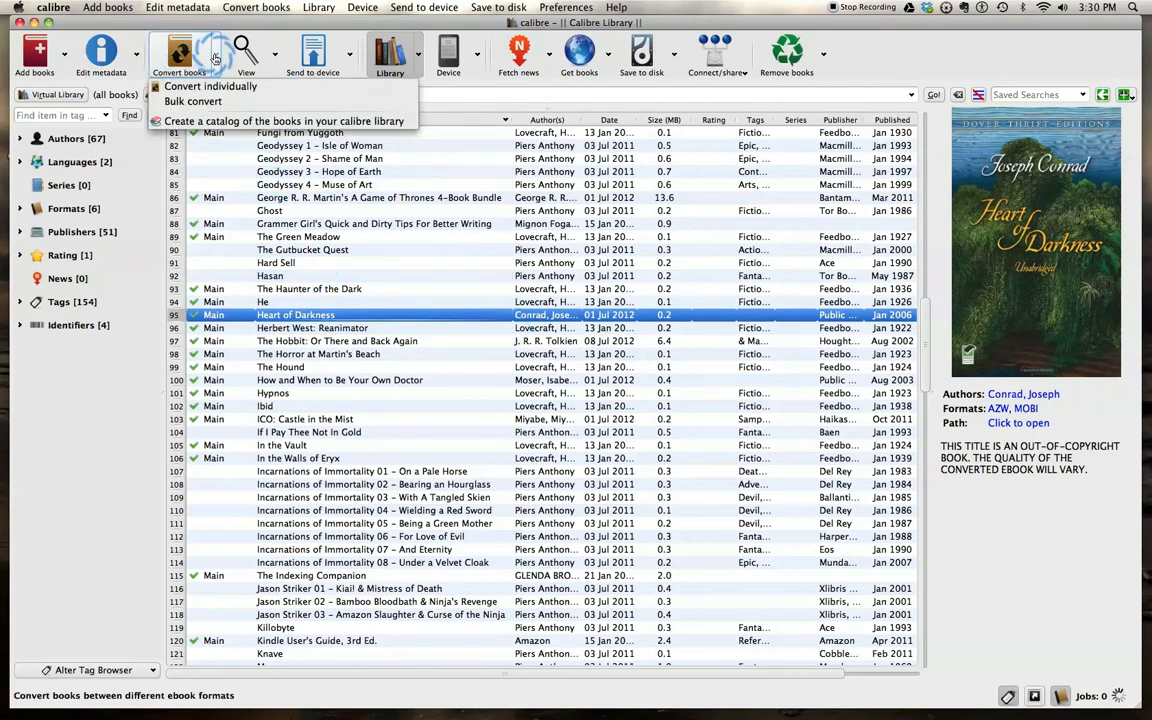
{"action": "mouse_move", "coordinate": [204, 104]}
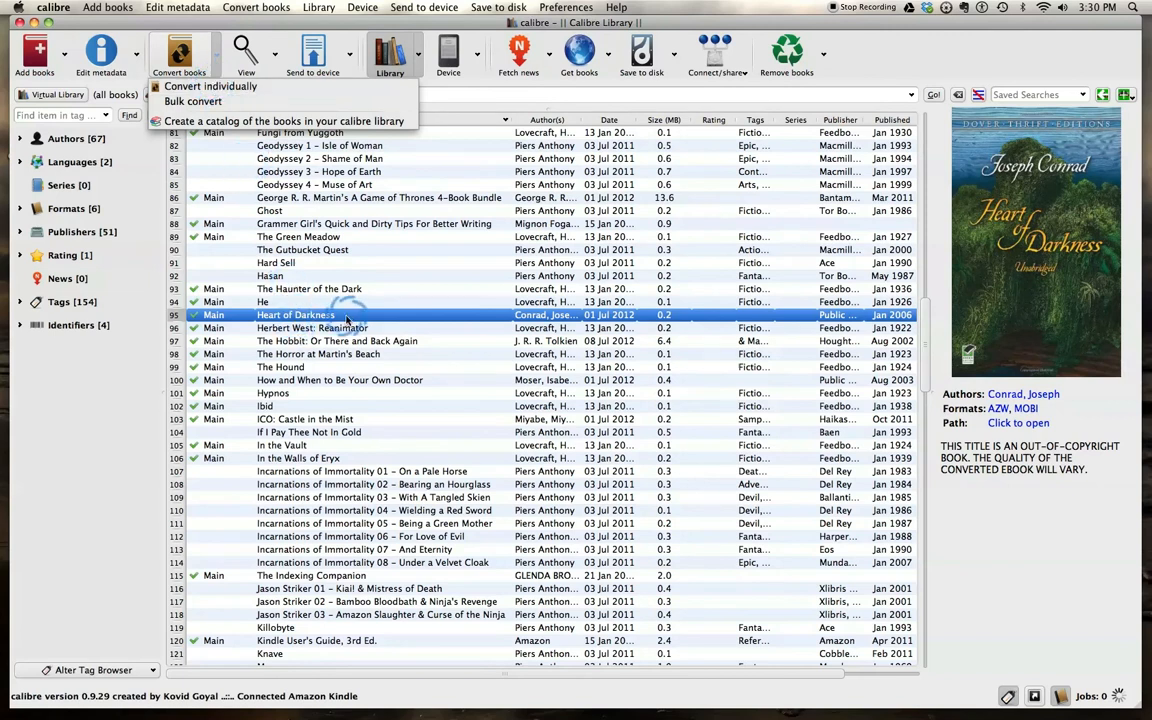
{"action": "mouse_move", "coordinate": [284, 296]}
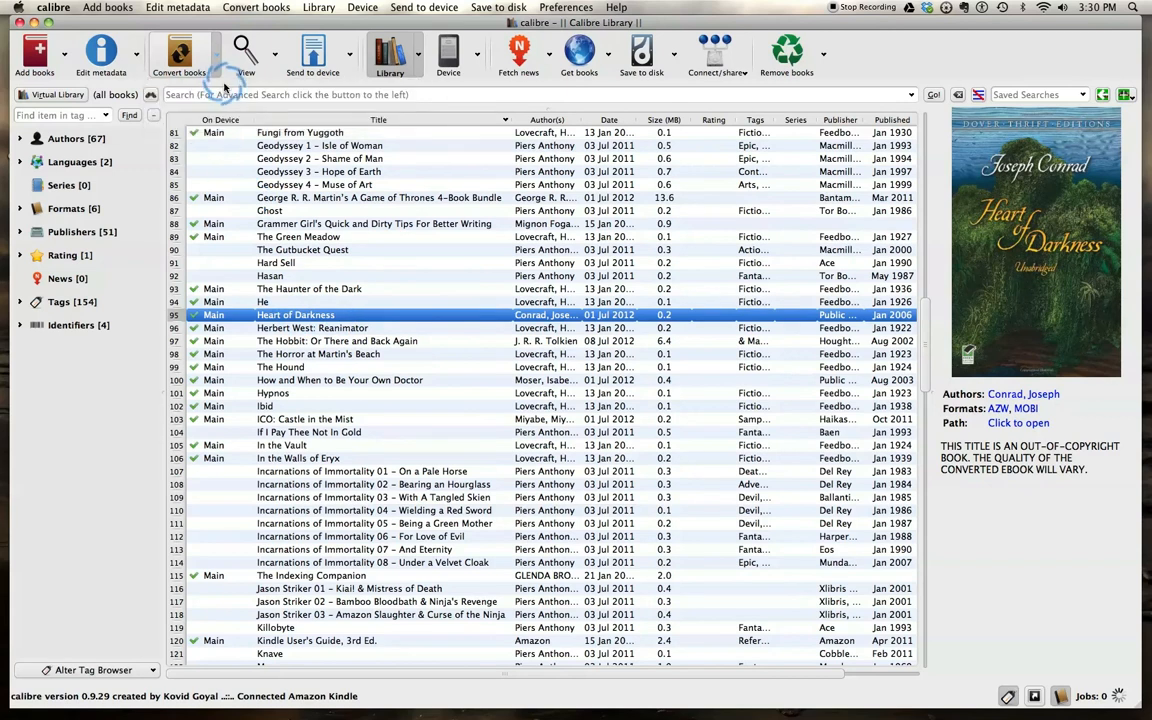
{"action": "left_click", "coordinate": [184, 56]}
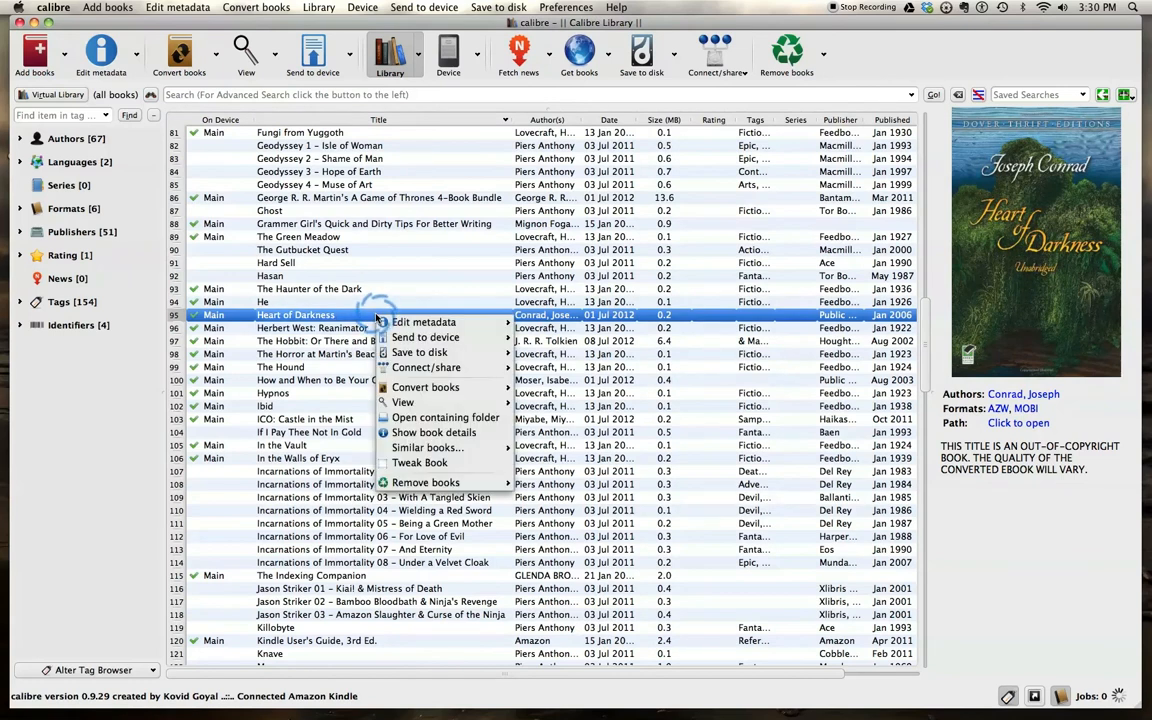
{"action": "mouse_move", "coordinate": [424, 320]}
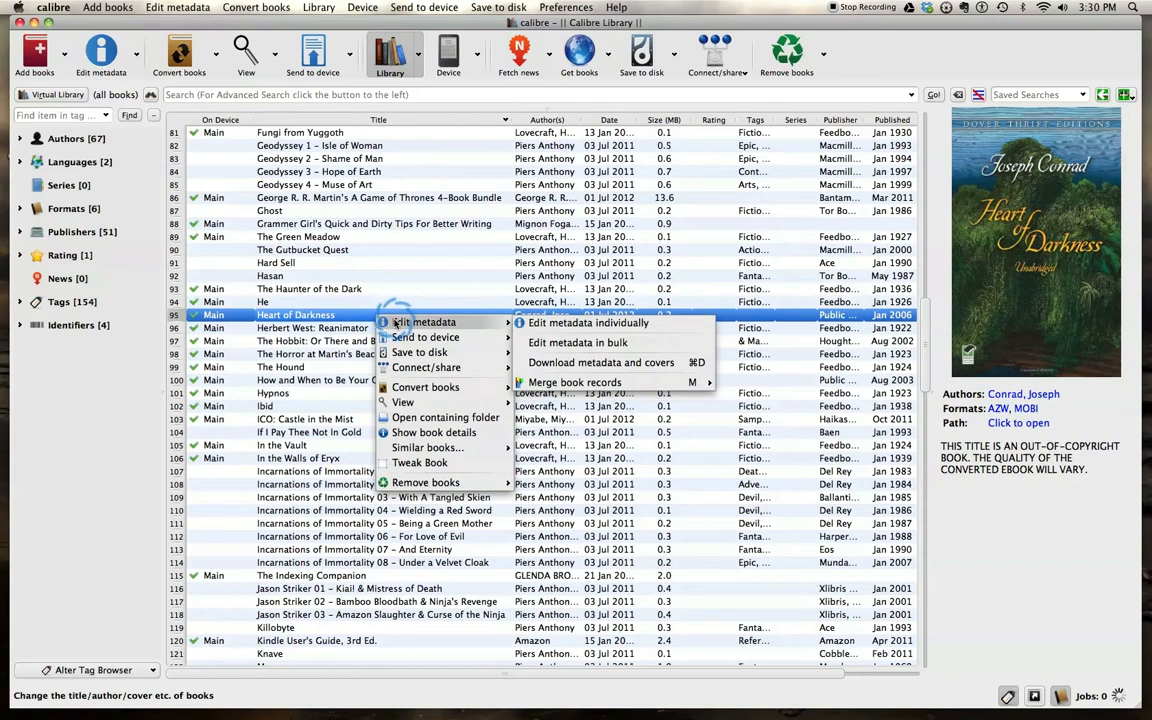
{"action": "mouse_move", "coordinate": [426, 368]}
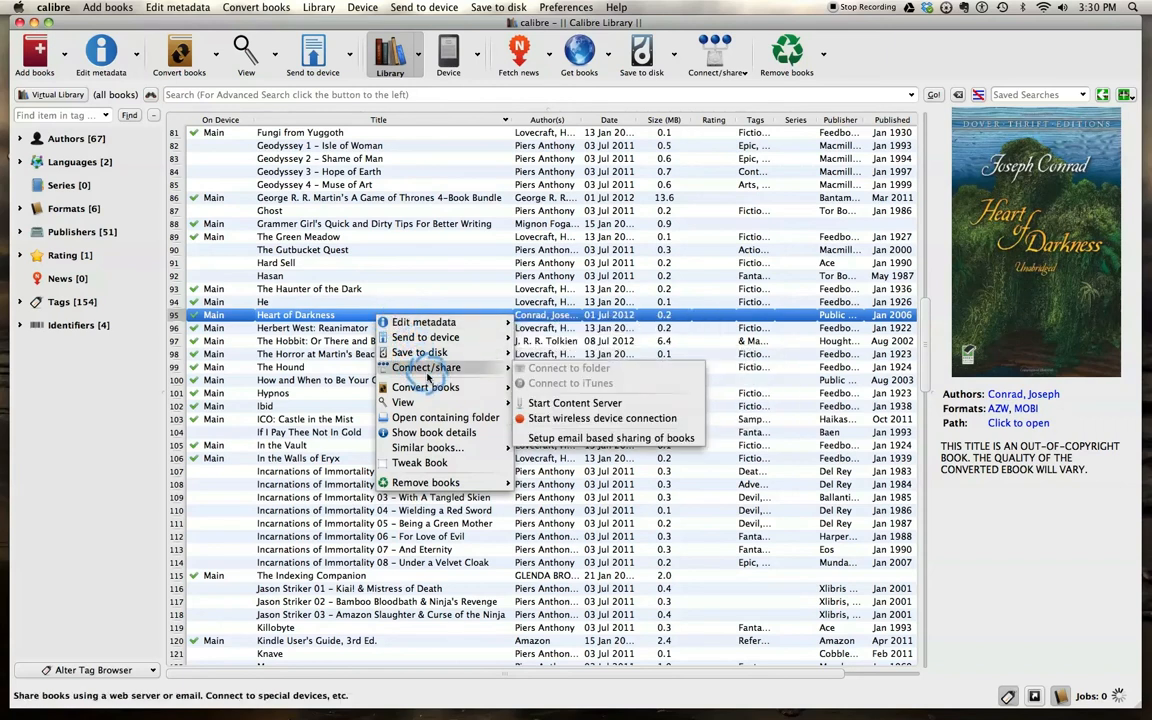
{"action": "mouse_move", "coordinate": [426, 388]}
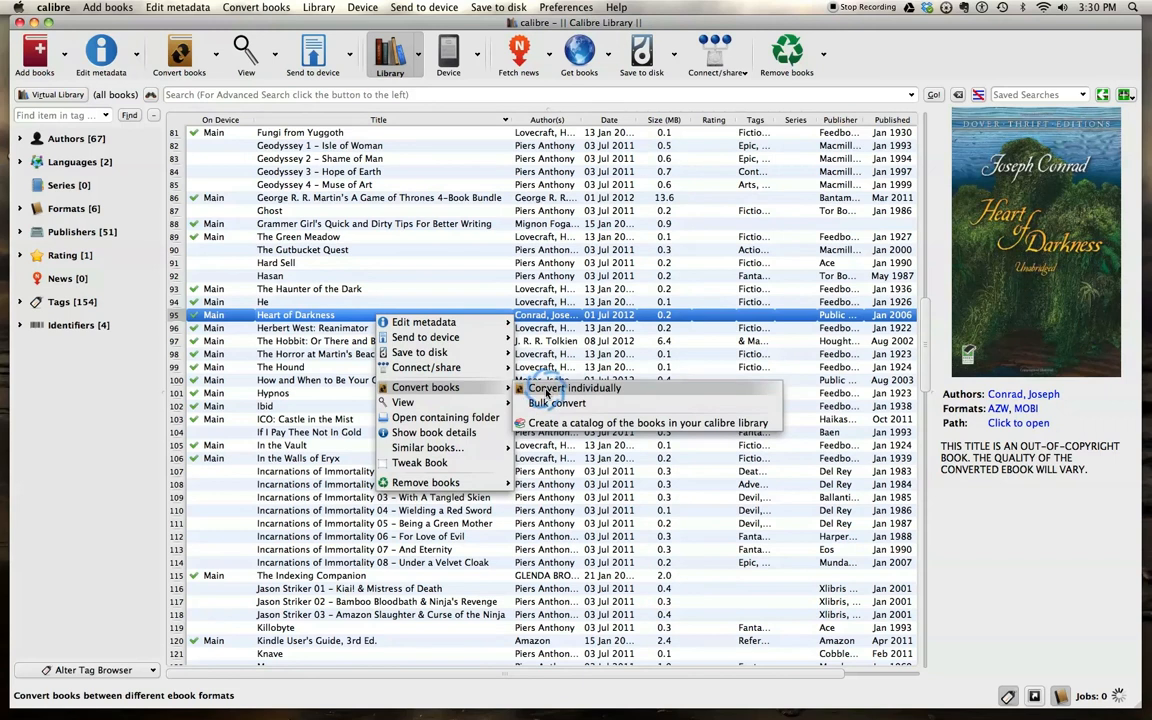
{"action": "left_click", "coordinate": [572, 388]}
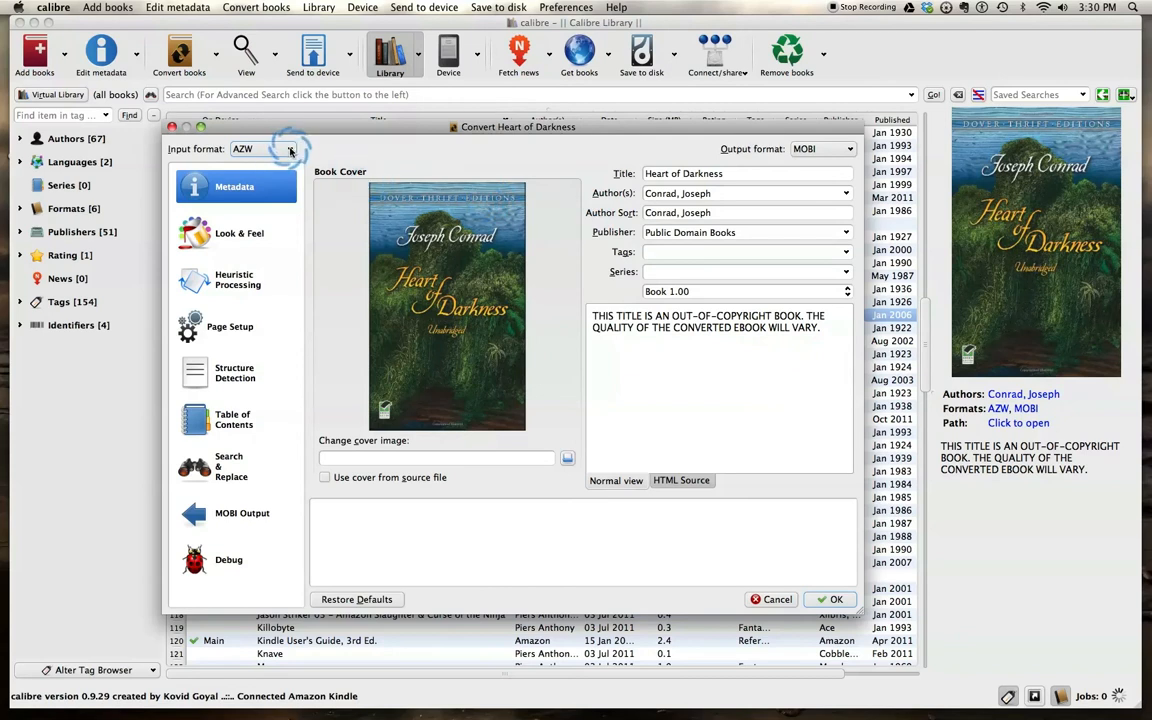
- Set the output format to PDF, keeping AZW as the input format
{"action": "left_click", "coordinate": [290, 148]}
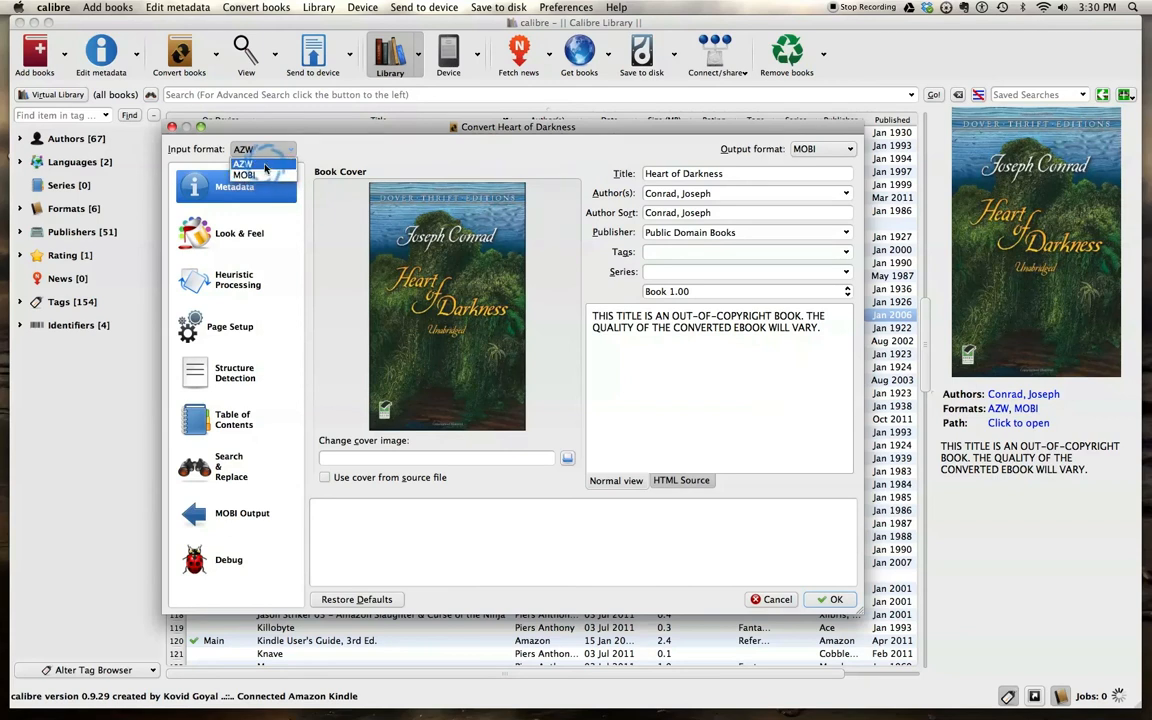
{"action": "left_click", "coordinate": [262, 162]}
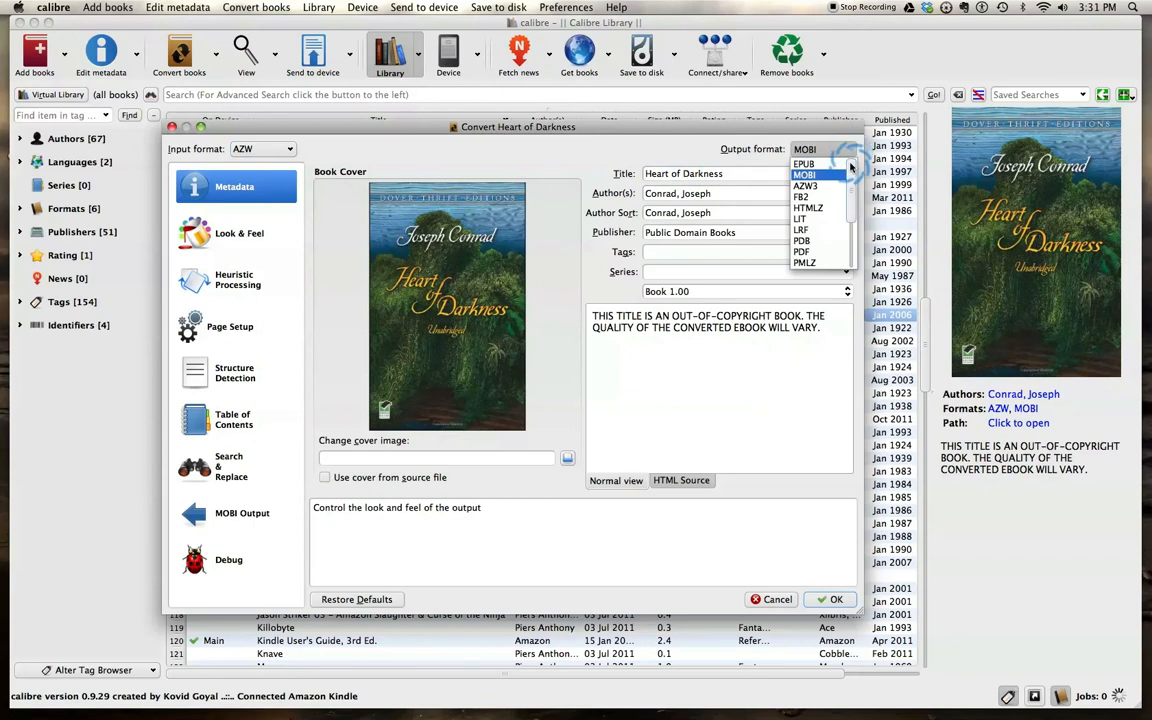
{"action": "scroll", "scroll_direction": "down", "scroll_amount": 3}
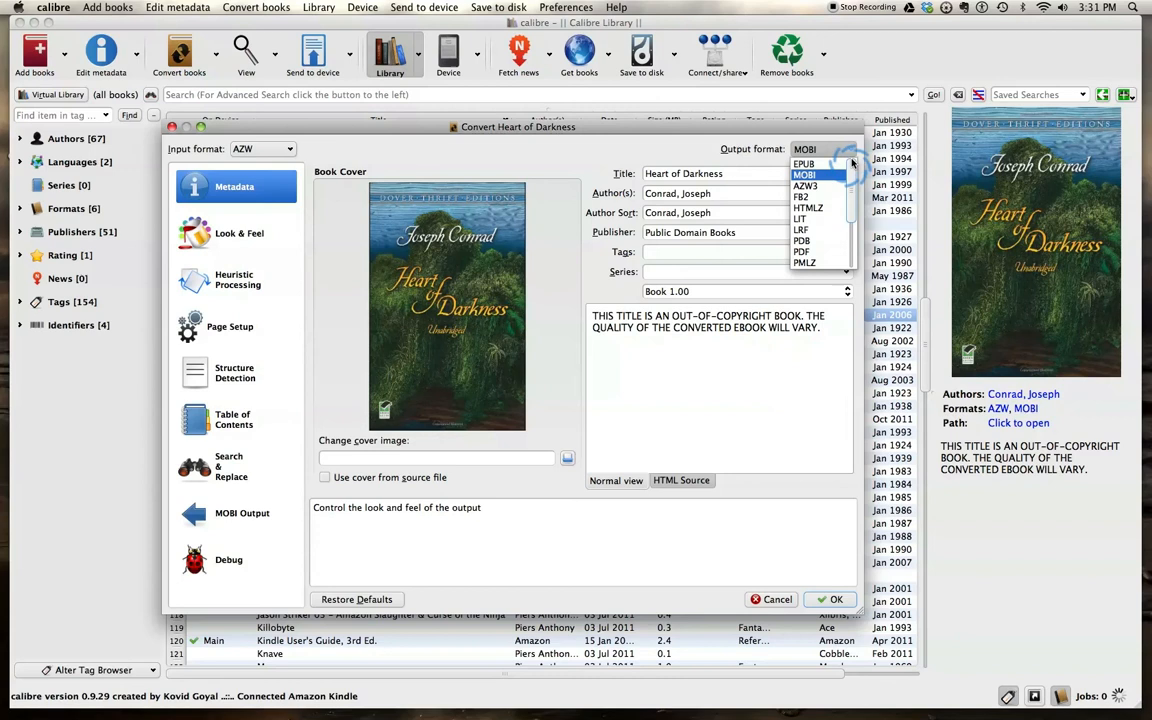
{"action": "scroll", "scroll_direction": "down", "scroll_amount": 3}
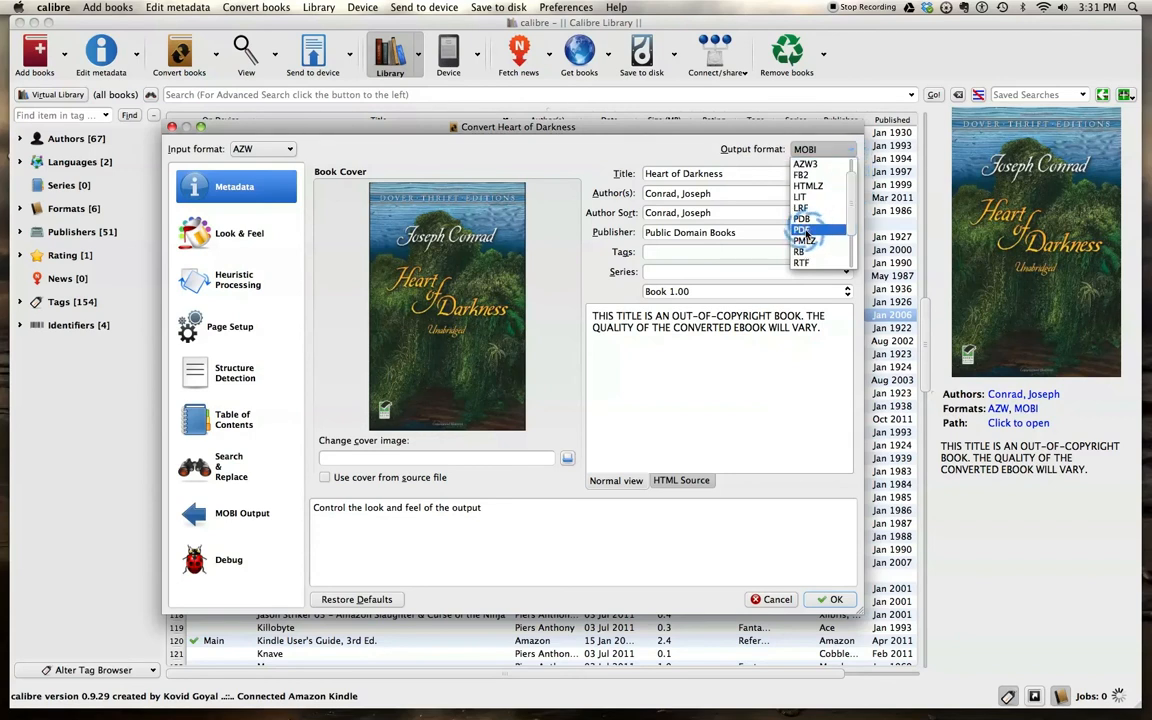
{"action": "scroll", "scroll_direction": "down", "scroll_amount": 3}
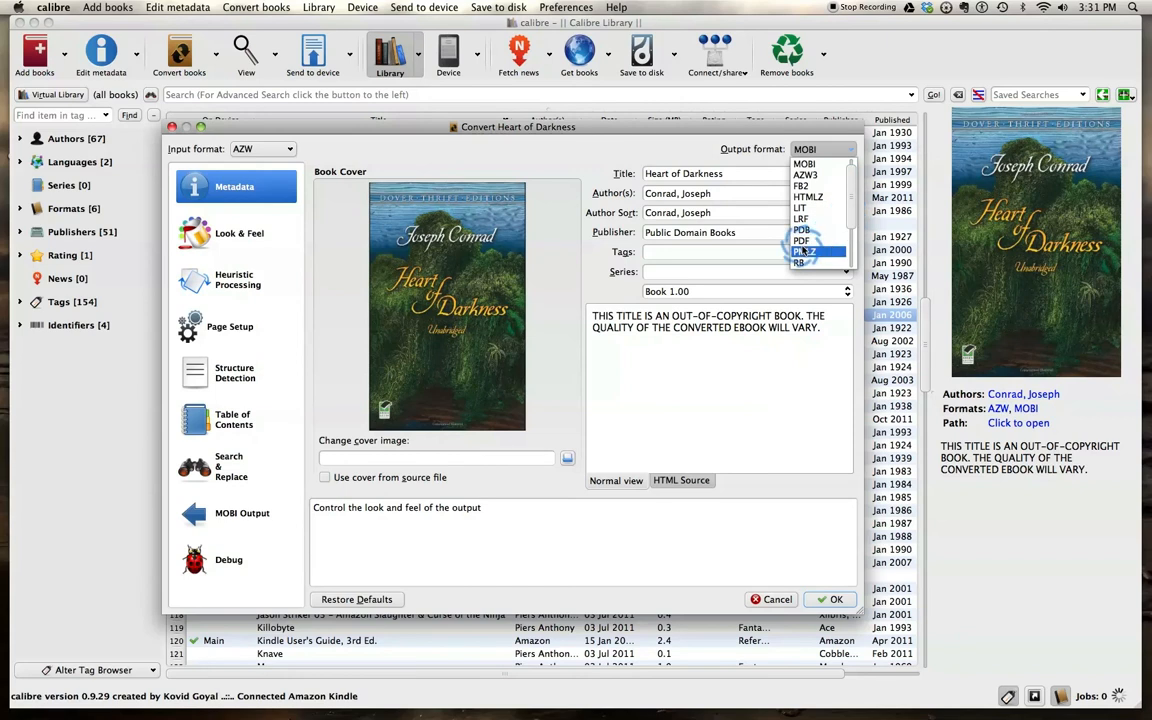
{"action": "left_click", "coordinate": [800, 240]}
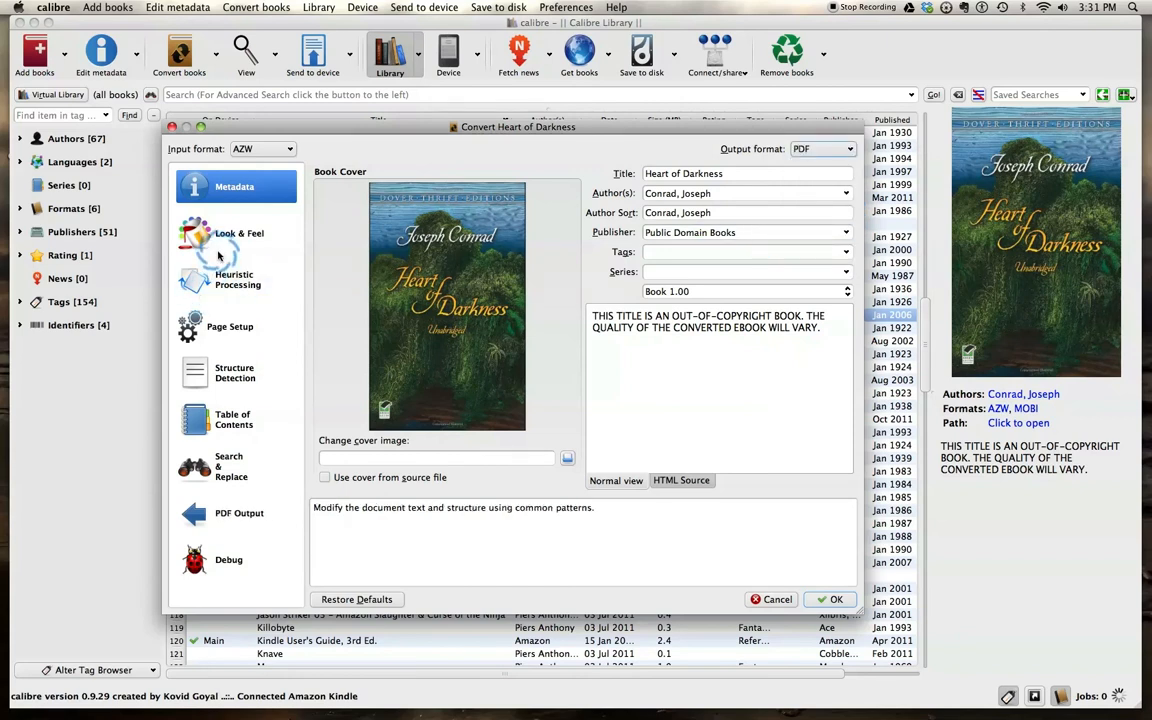
{"action": "left_click", "coordinate": [240, 232]}
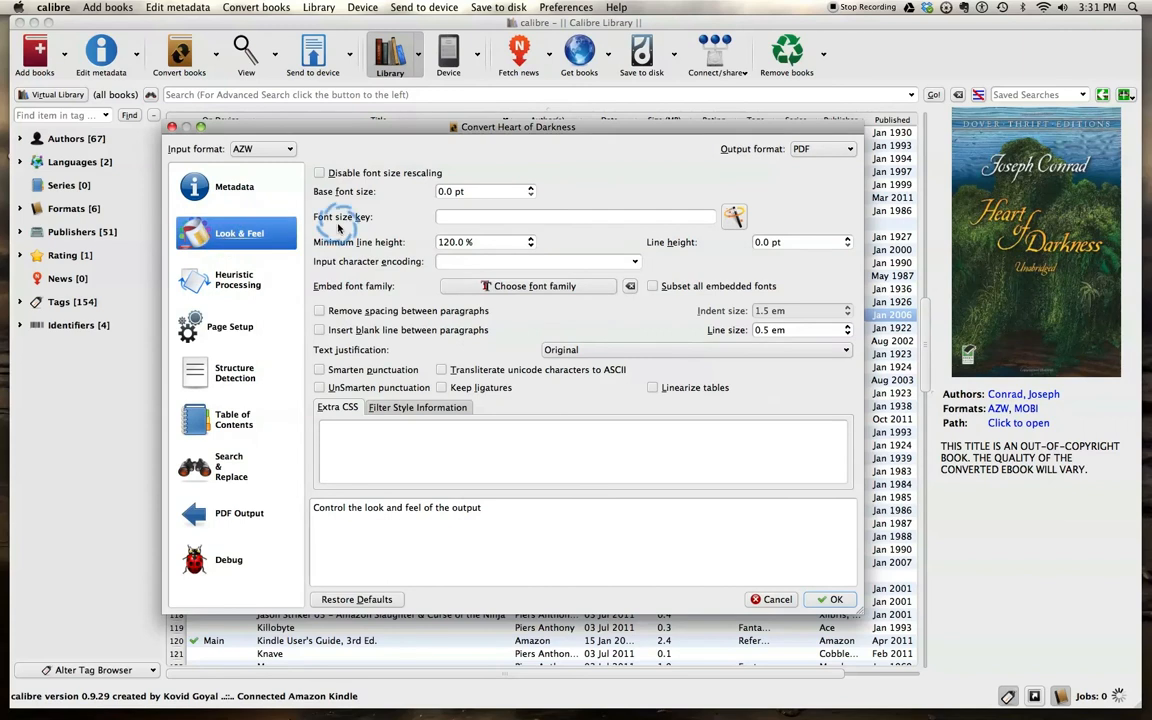
{"action": "mouse_move", "coordinate": [412, 230]}
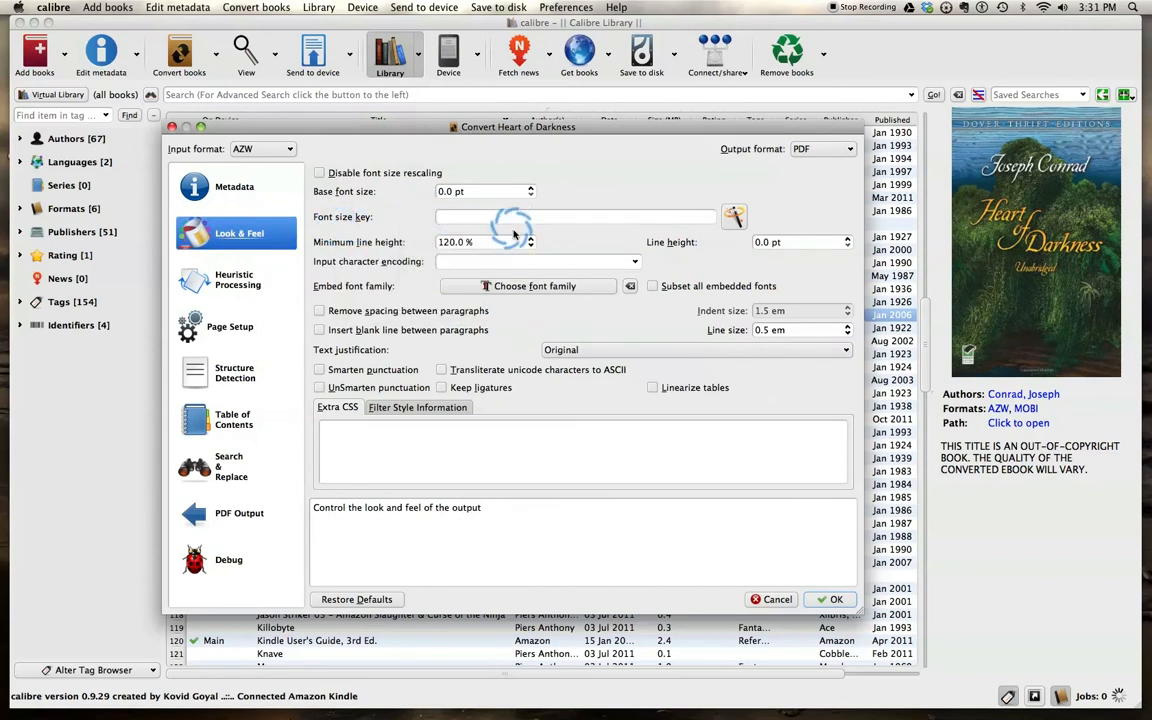
{"action": "mouse_move", "coordinate": [298, 262]}
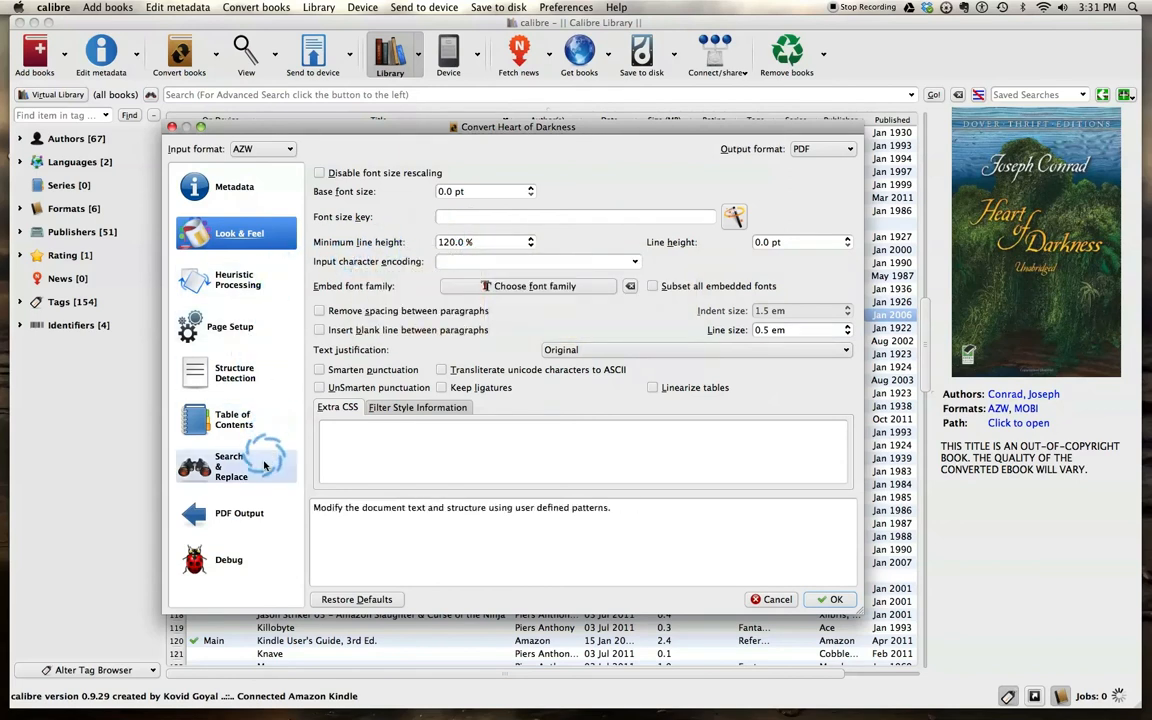
- Review the Table of Contents and Metadata settings, then confirm with OK to start converting
{"action": "left_click", "coordinate": [234, 420]}
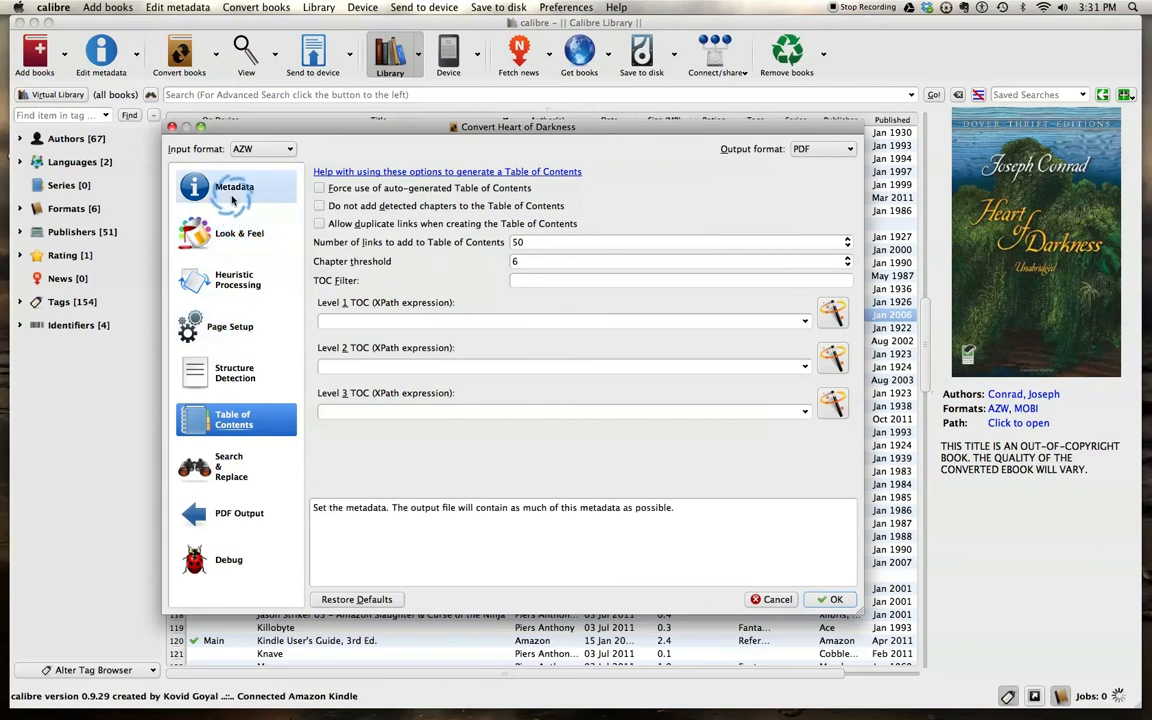
{"action": "left_click", "coordinate": [234, 188]}
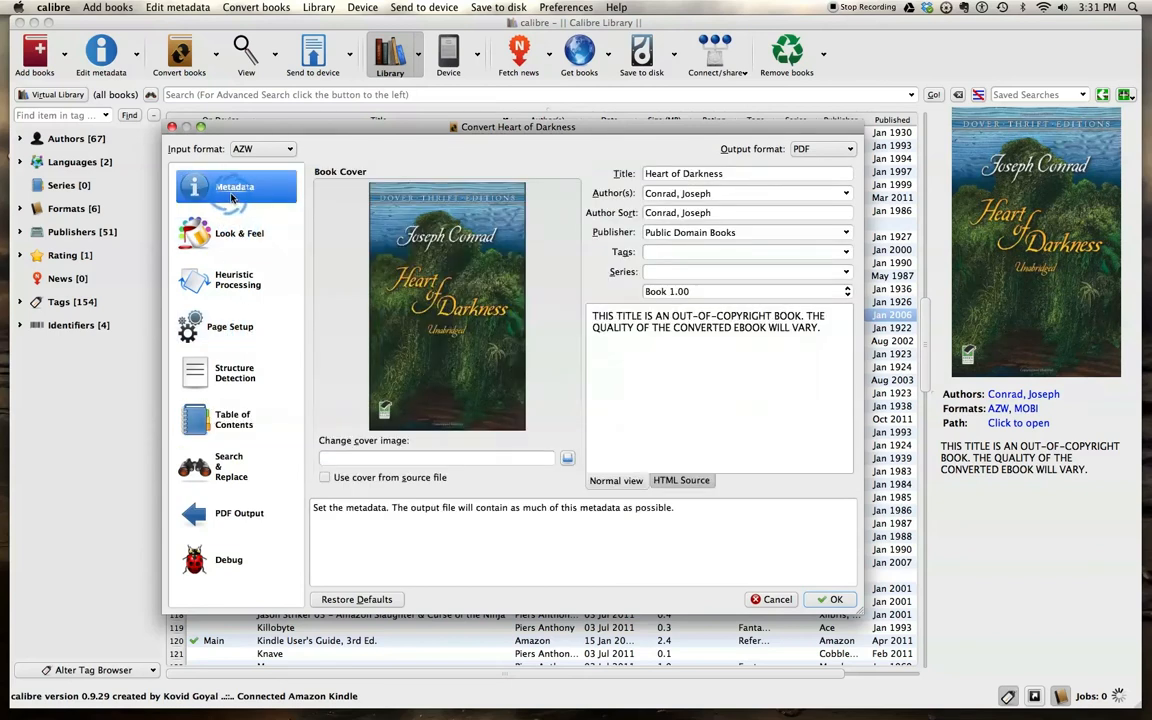
{"action": "left_click", "coordinate": [240, 232]}
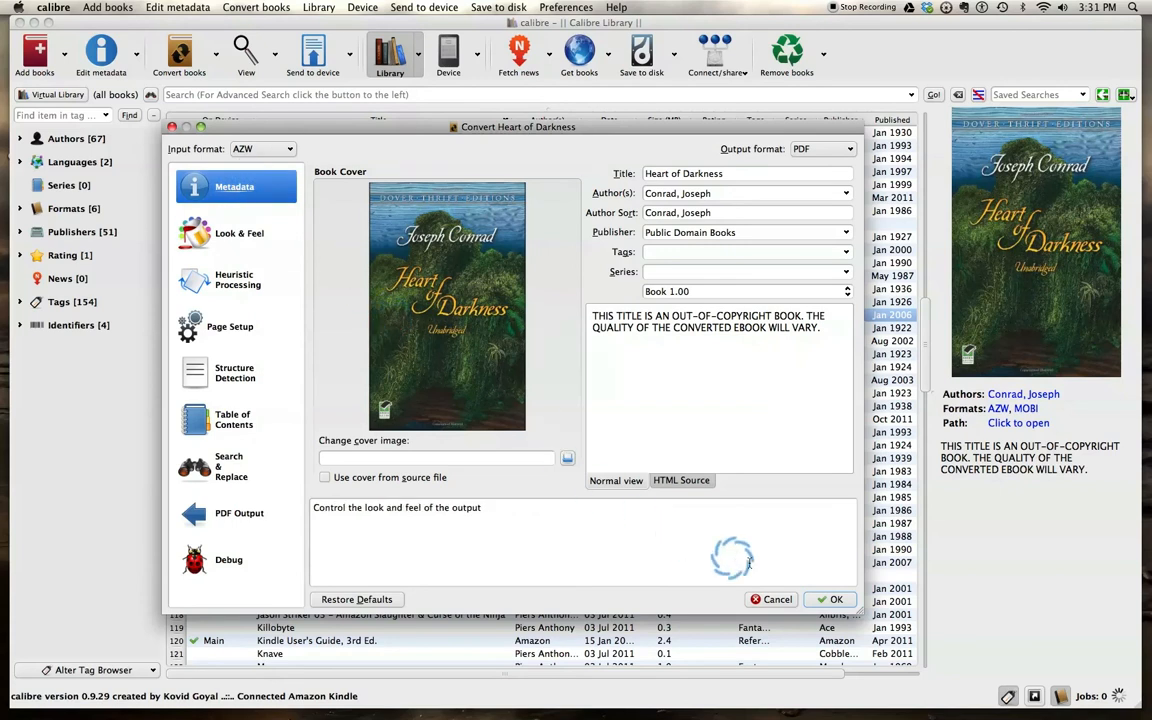
{"action": "left_click", "coordinate": [836, 600]}
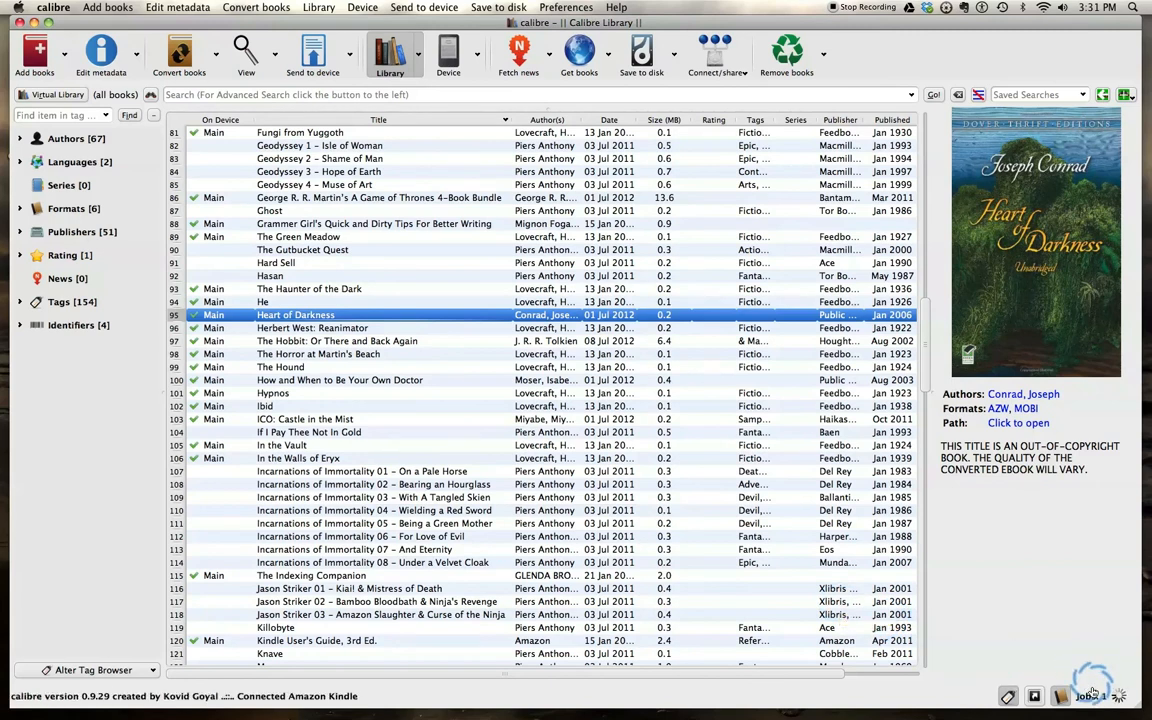
- Let the conversion job finish so the Formats line lists AZW, MOBI and PDF
{"action": "left_click", "coordinate": [1088, 698]}
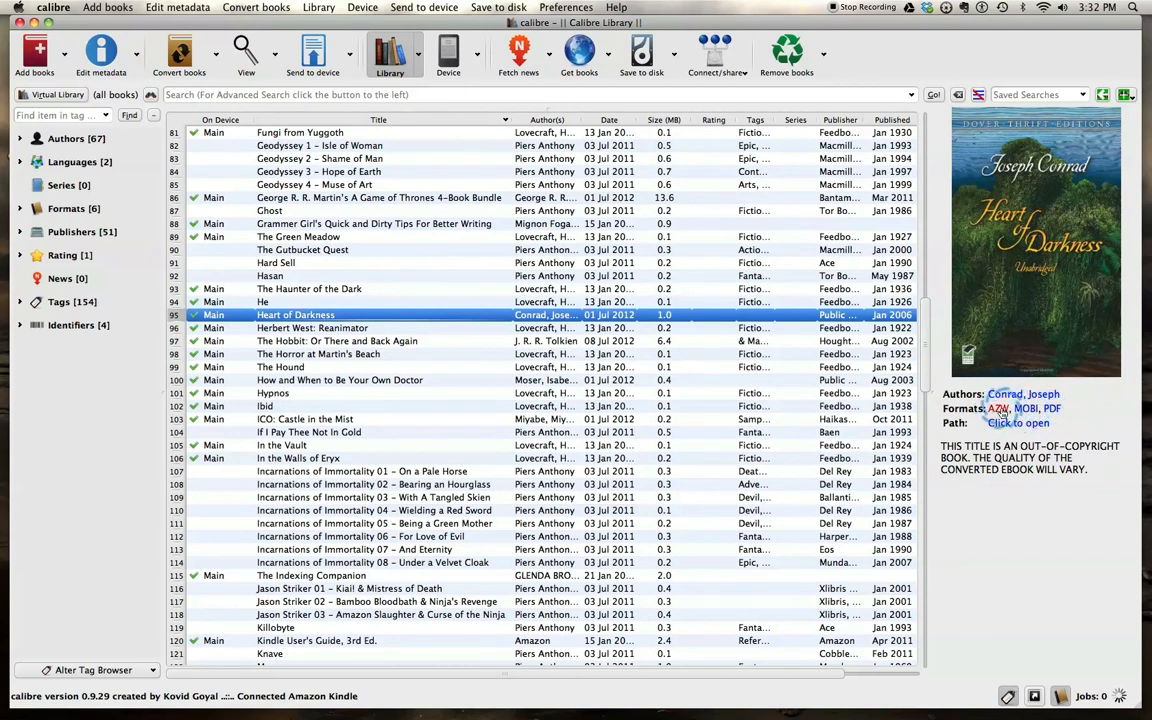
{"action": "mouse_move", "coordinate": [1004, 408]}
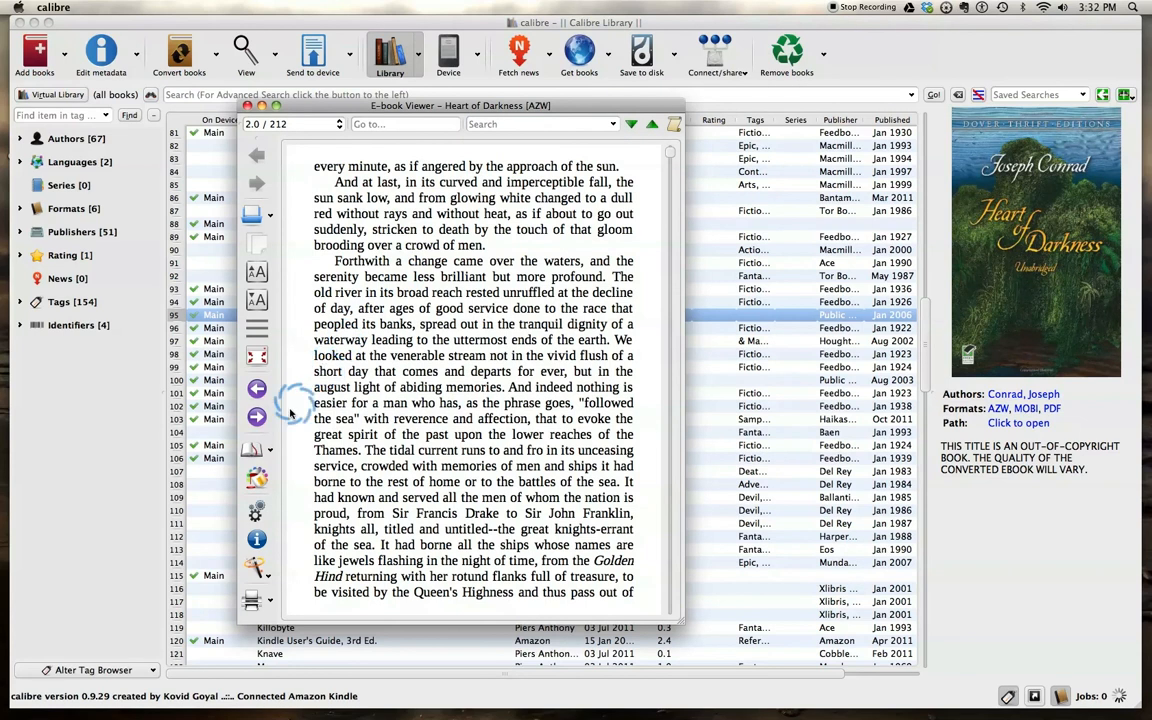
- Turn a page of Heart of Darkness in the E-book Viewer
{"action": "left_click", "coordinate": [256, 418]}
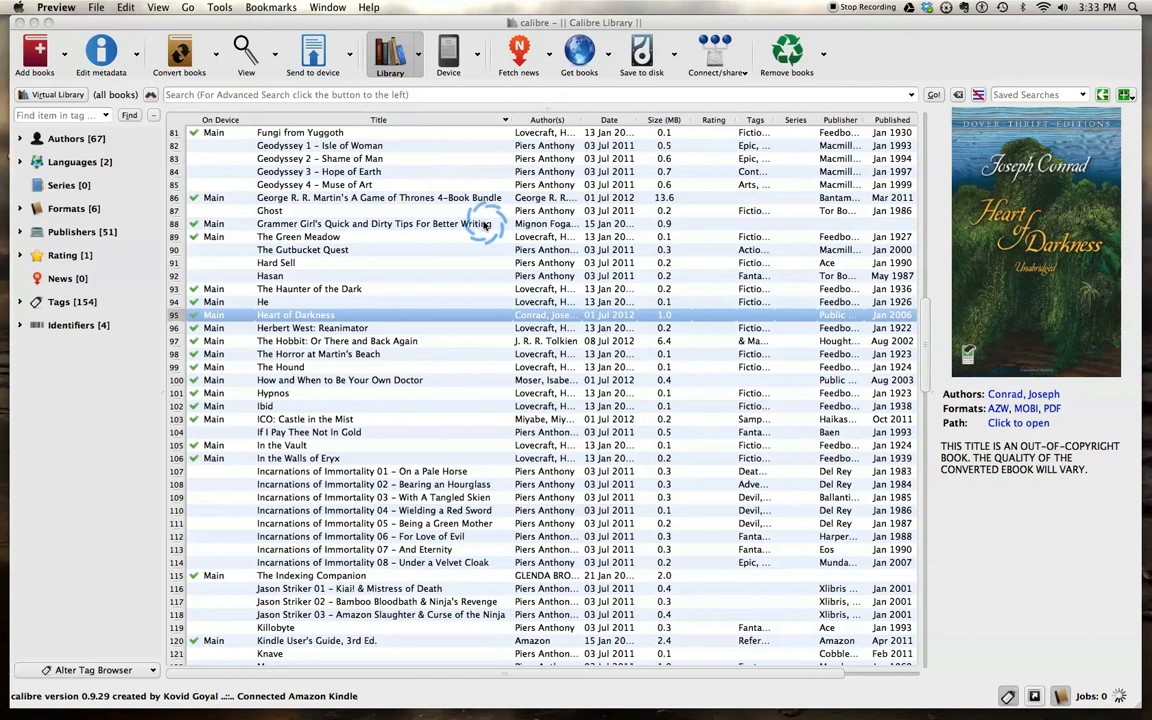
{"action": "mouse_move", "coordinate": [152, 326]}
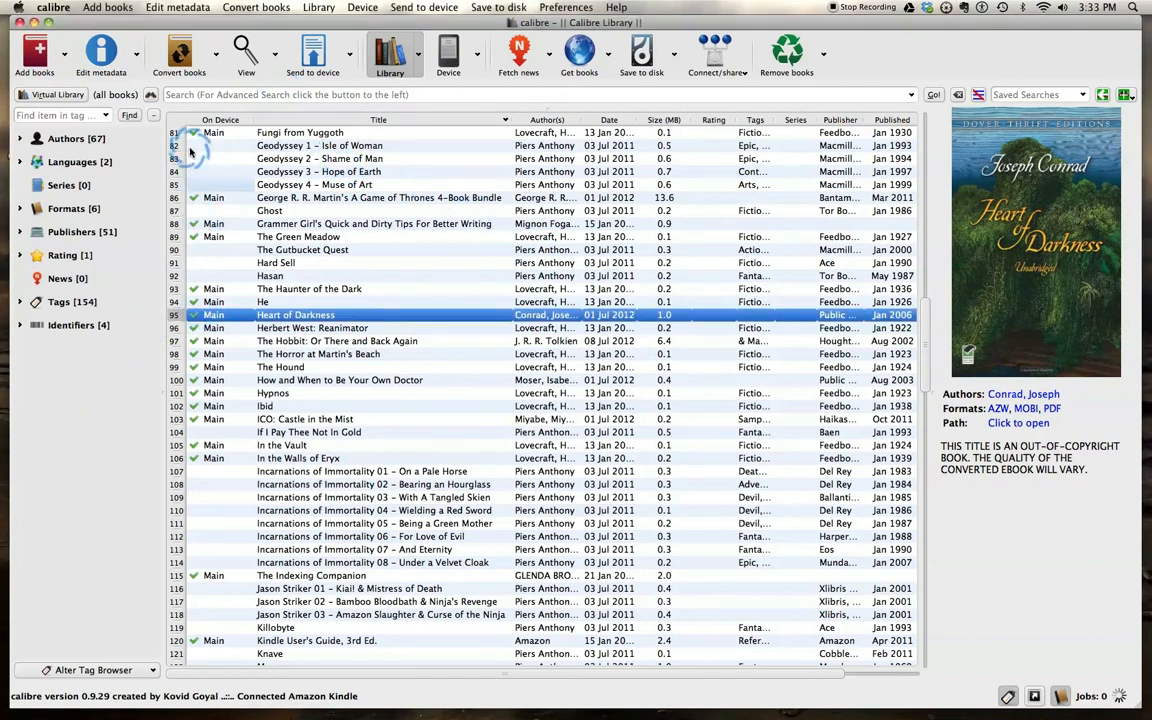
{"action": "mouse_move", "coordinate": [400, 90]}
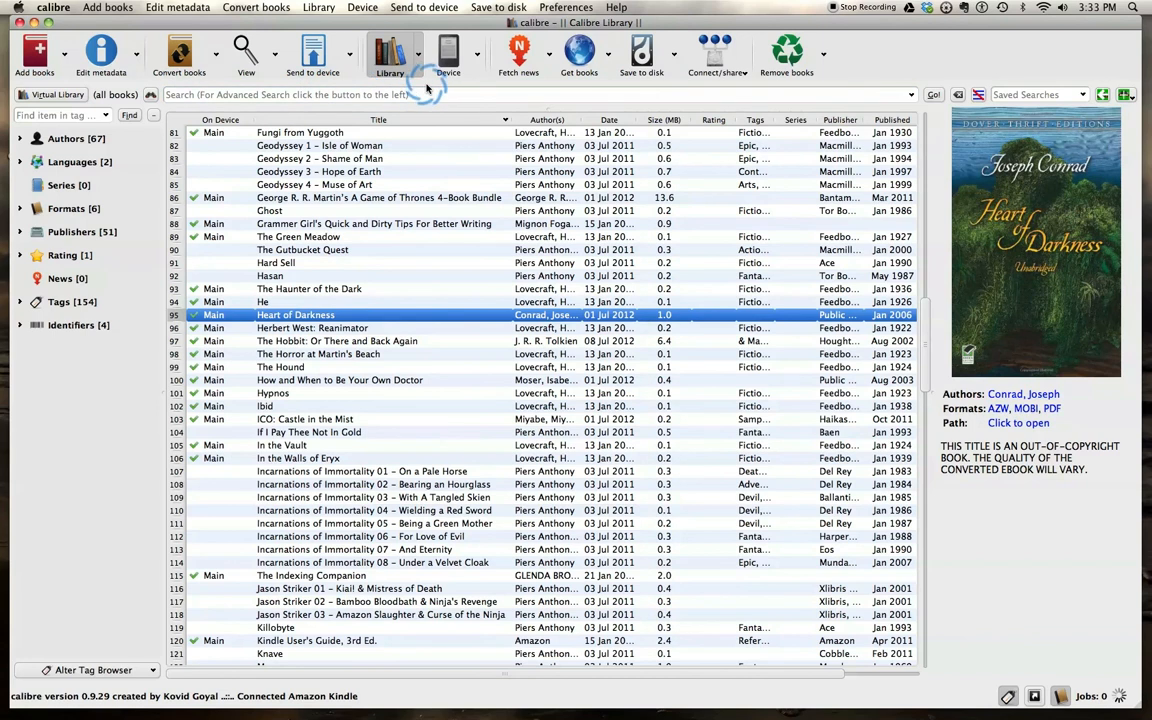
- Open the calibre application menu showing Quit calibre
{"action": "left_click", "coordinate": [56, 8]}
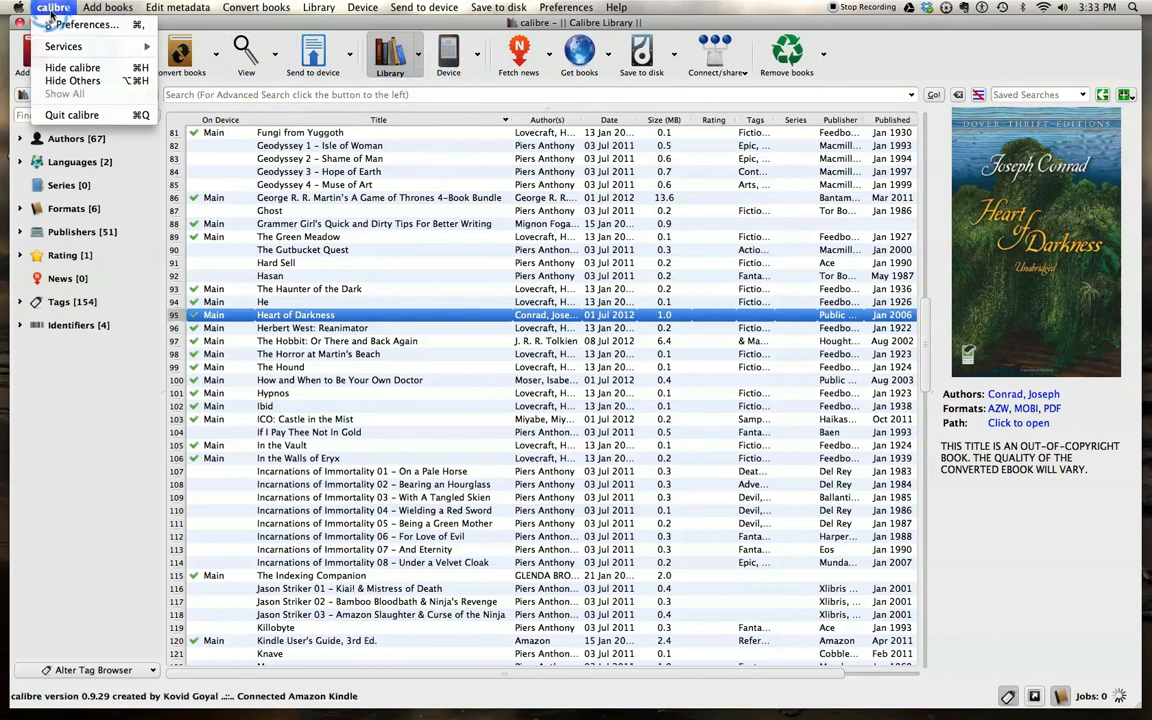
{"action": "mouse_move", "coordinate": [68, 116]}
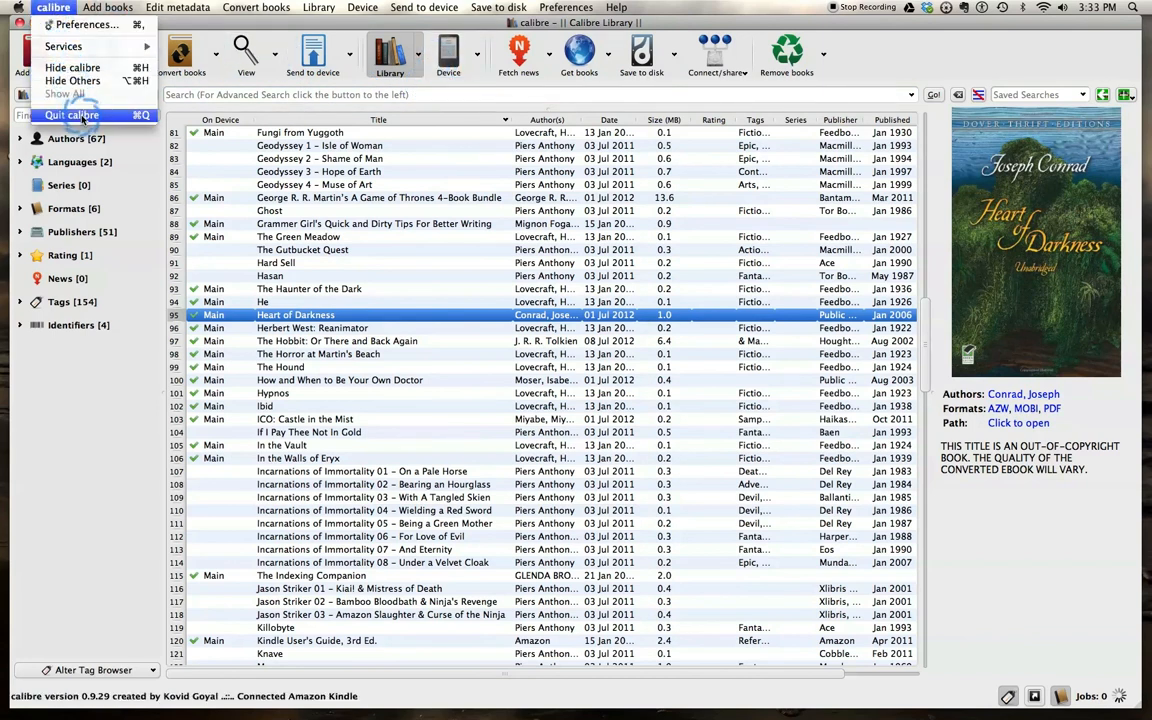